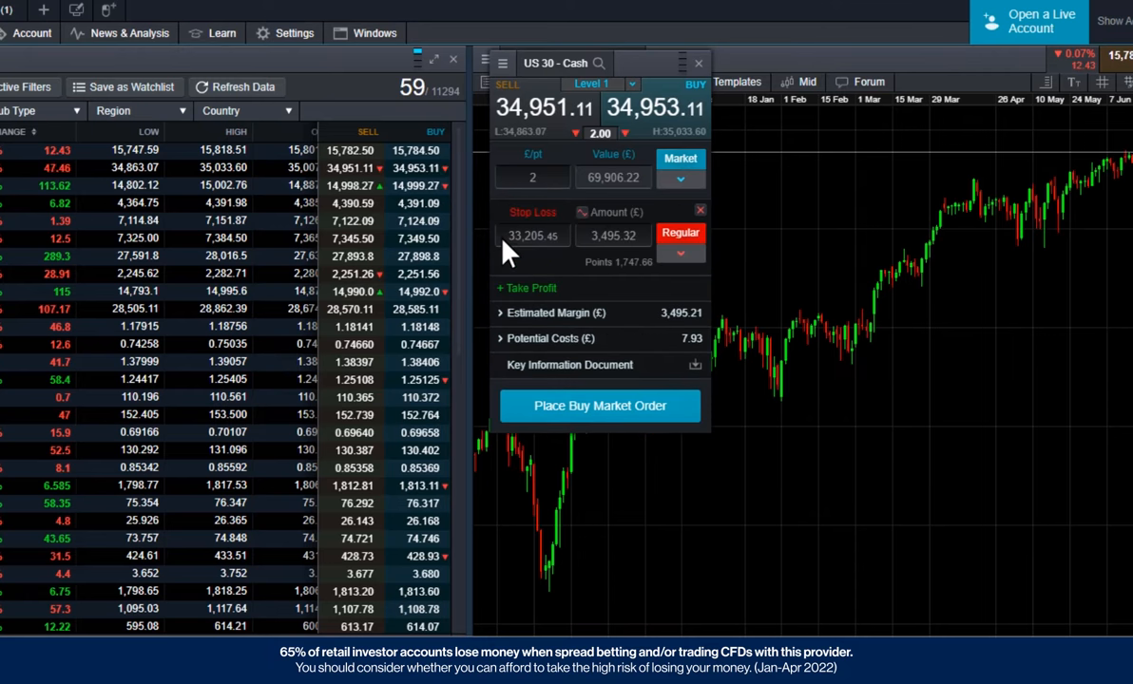
- Set the US 30 buy's stop loss level at 33,000 with stake 2 and take profit 35,309.26
click(526, 289)
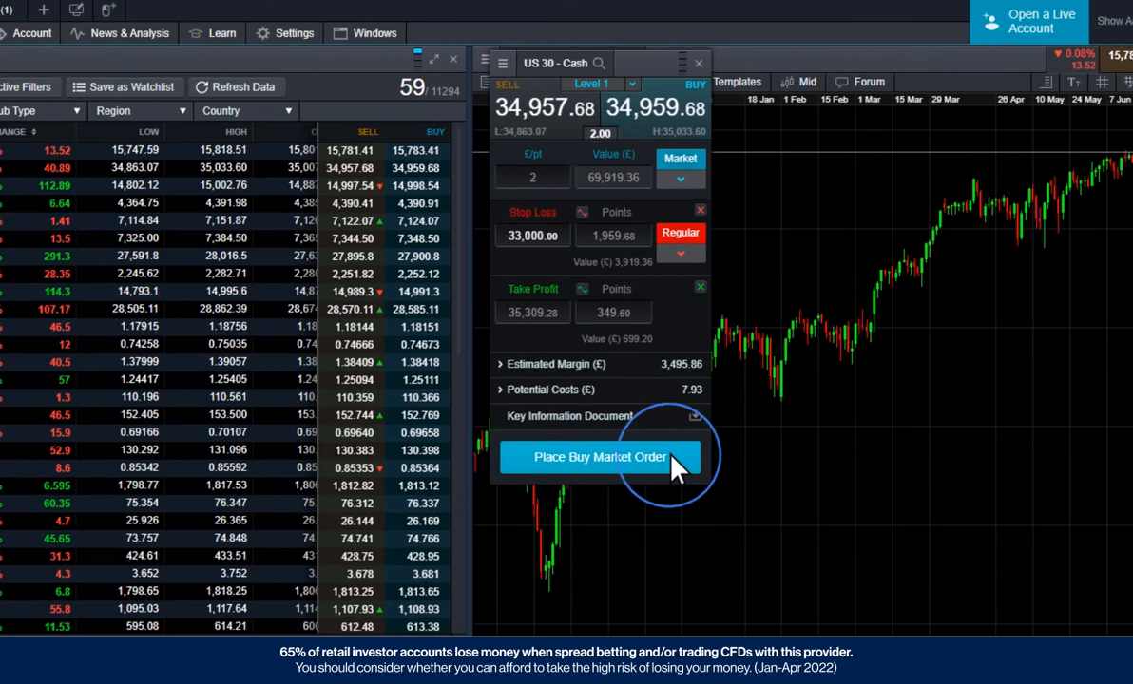
- Place the buy, modify its take profit to 36,000, and start closing the US 30 position
click(601, 456)
text(36000)
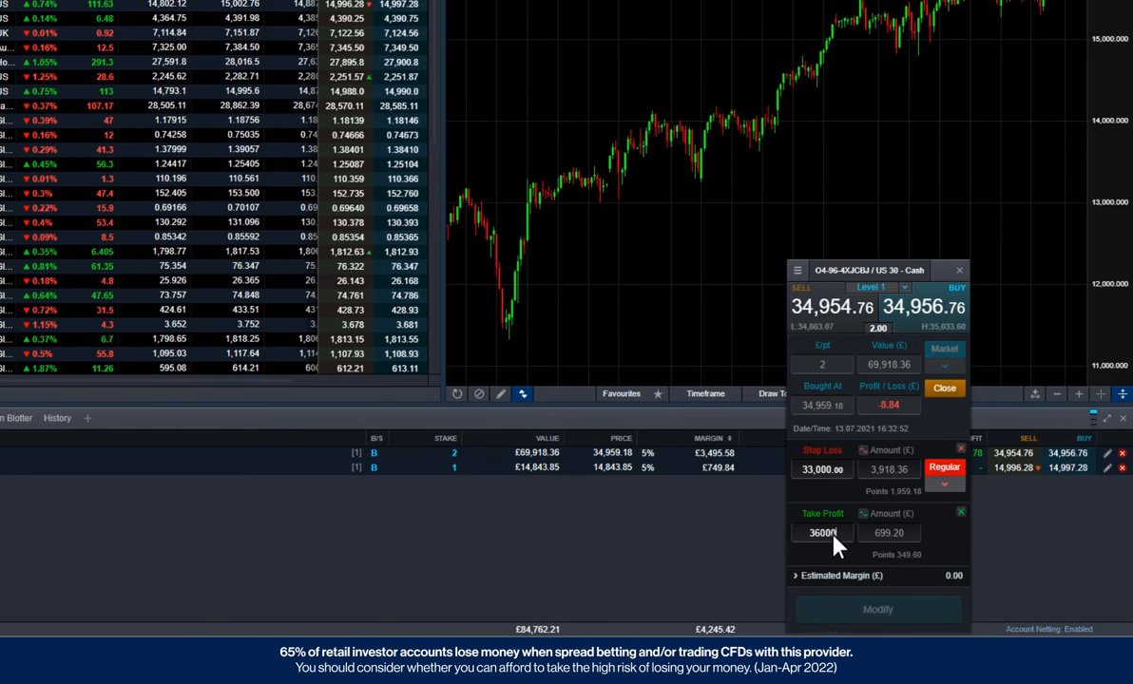
click(879, 609)
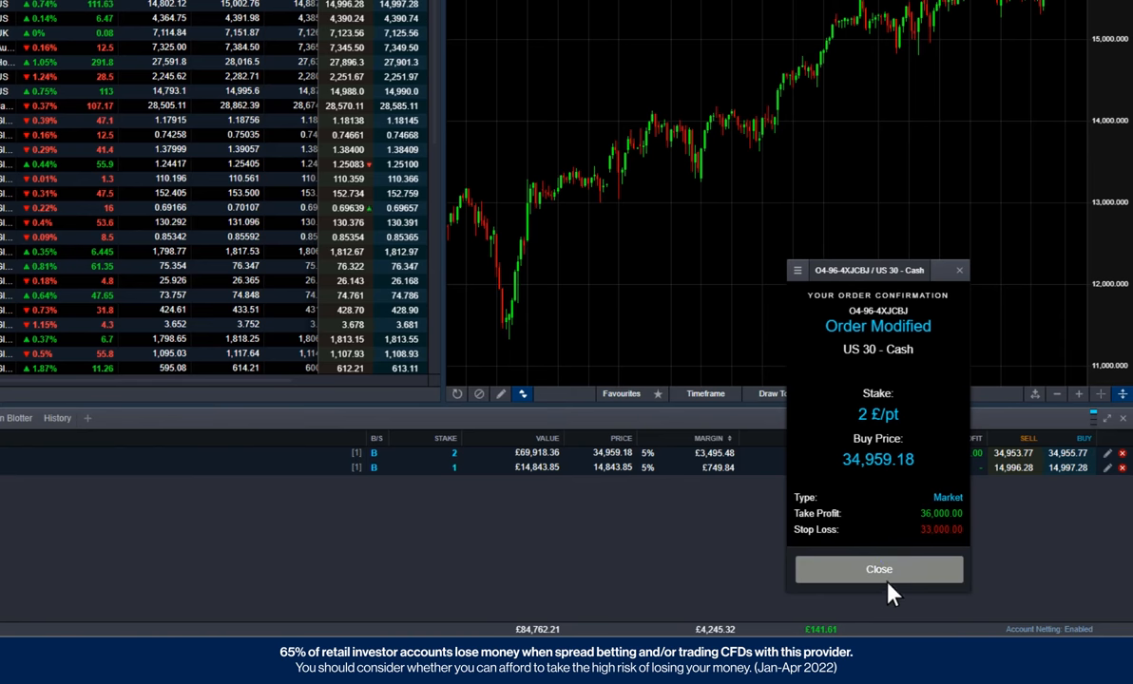
click(878, 571)
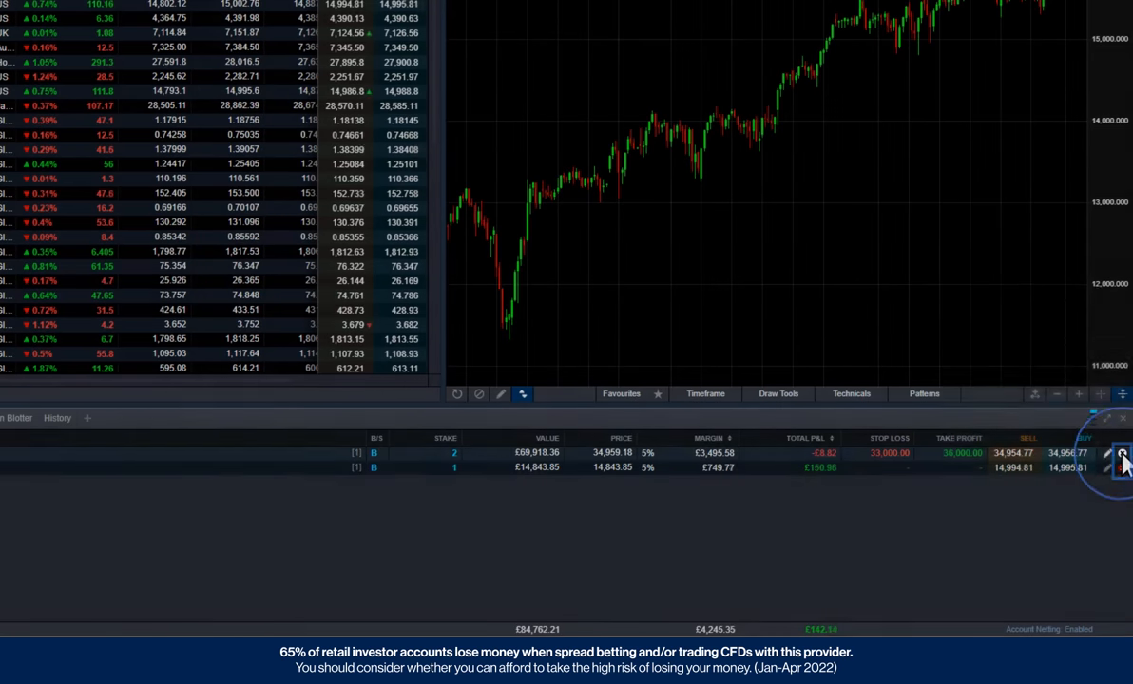
click(1121, 460)
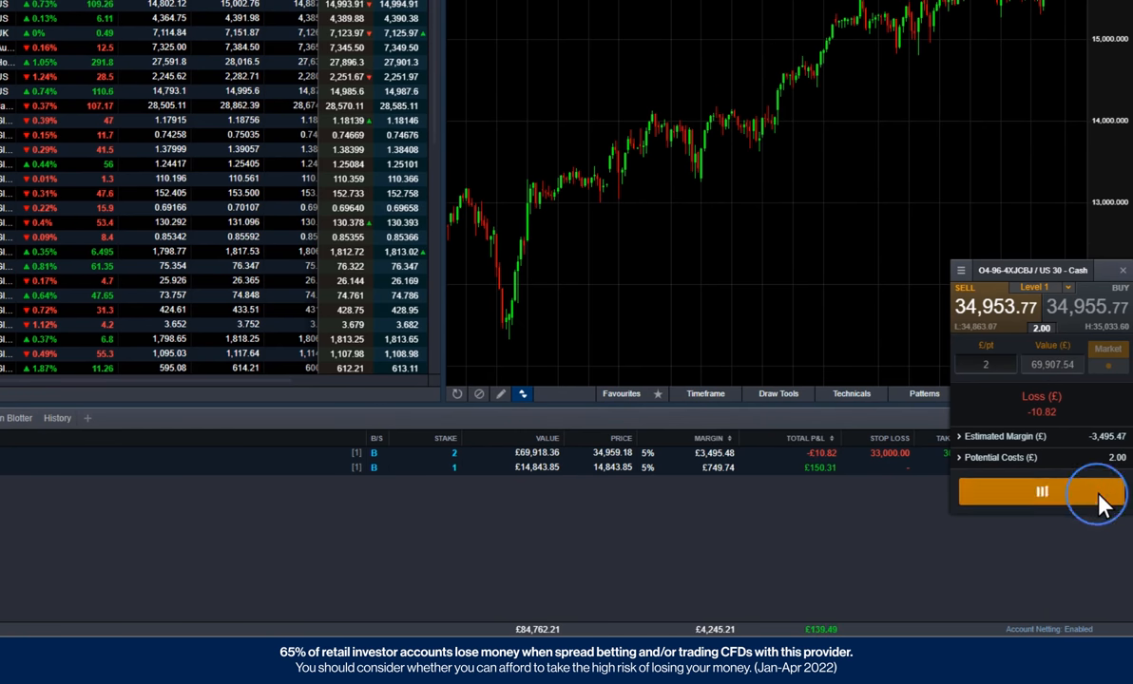